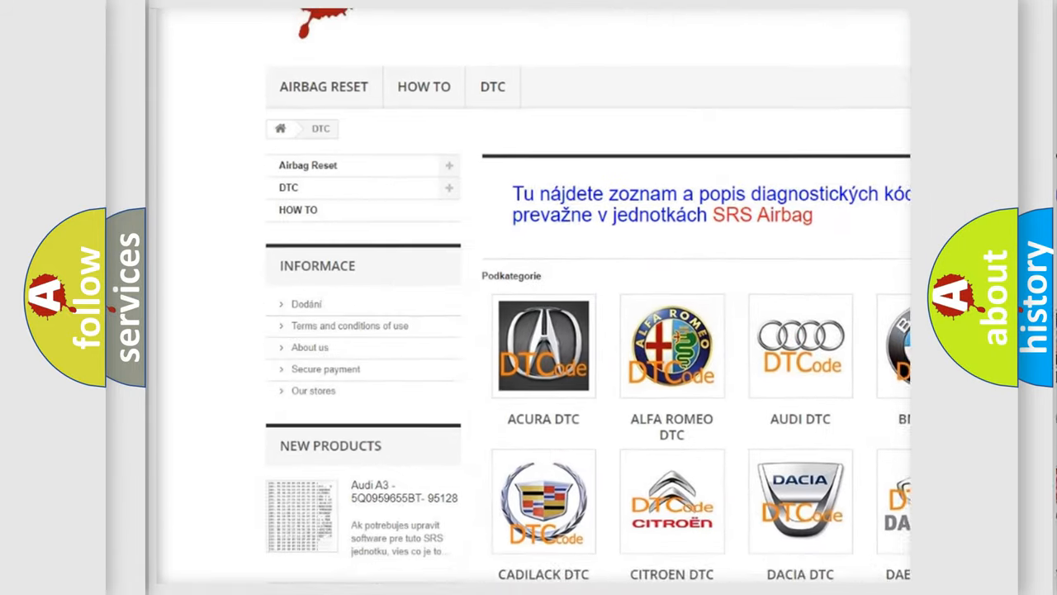
scroll("down", 3)
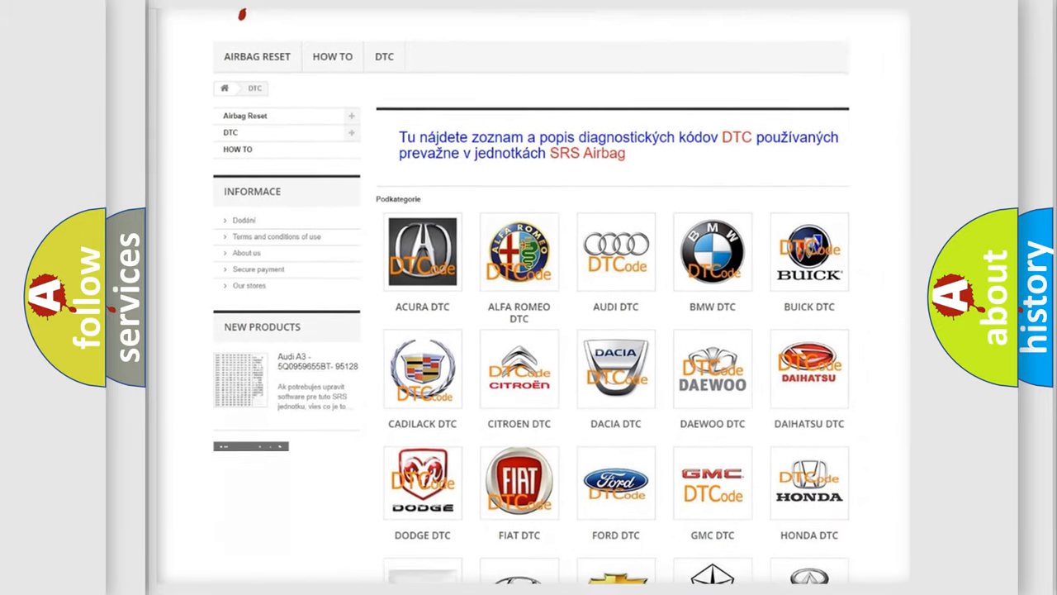
scroll("down", 3)
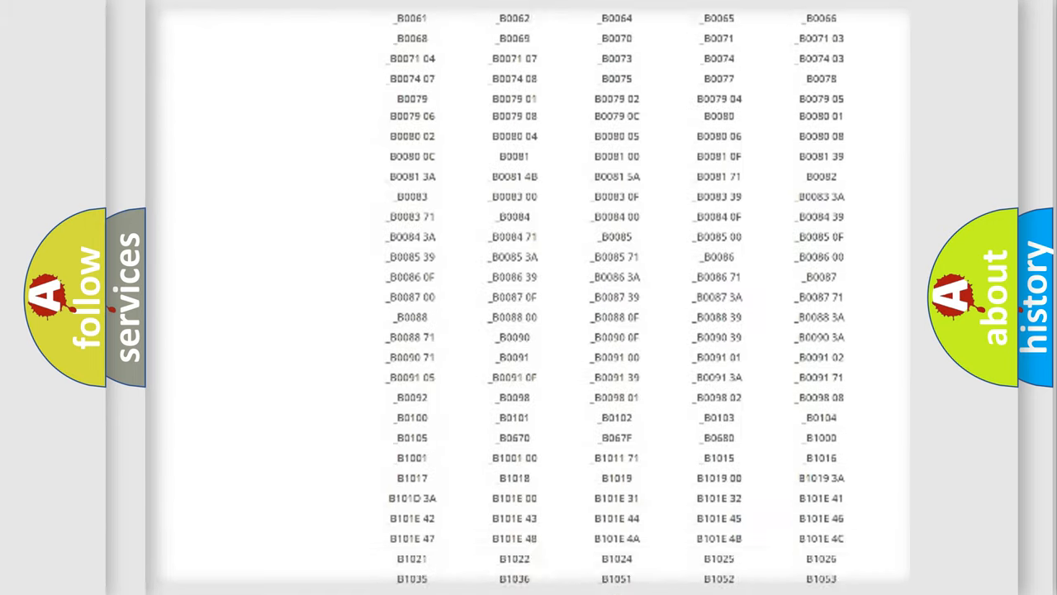
scroll("up", 3)
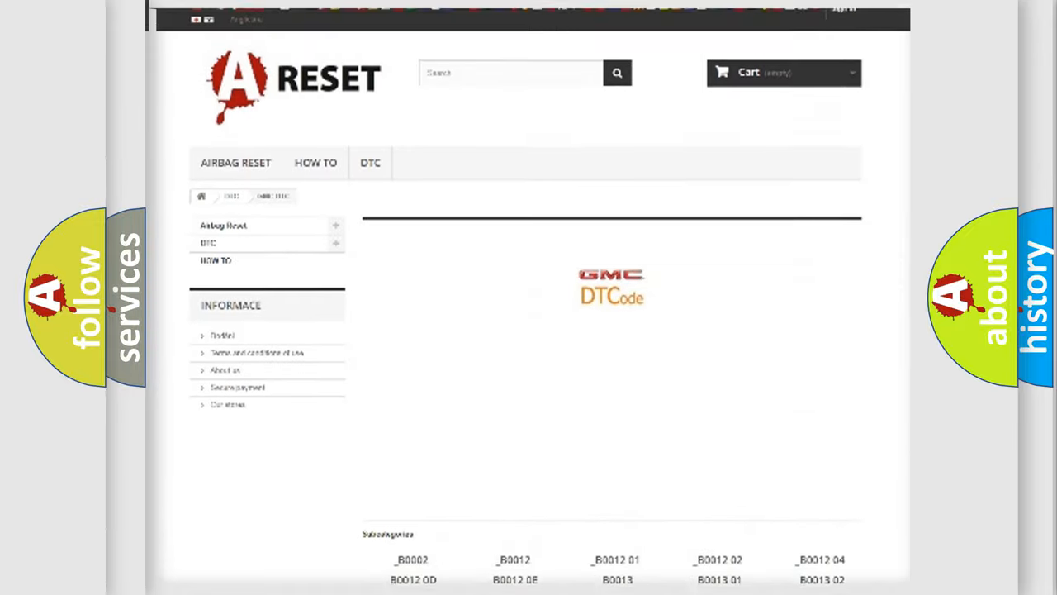